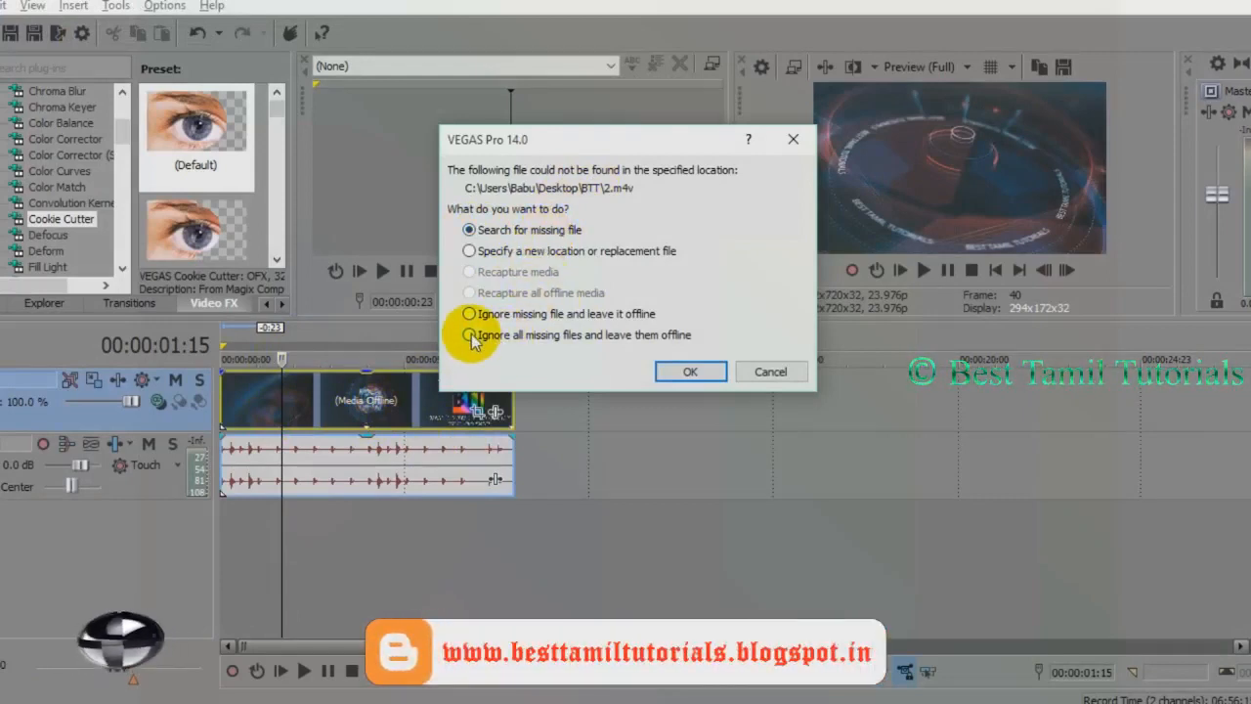
Answer the 2.m4v missing-file prompt with 'Ignore all missing files and leave them offline'.
left_click(468, 334)
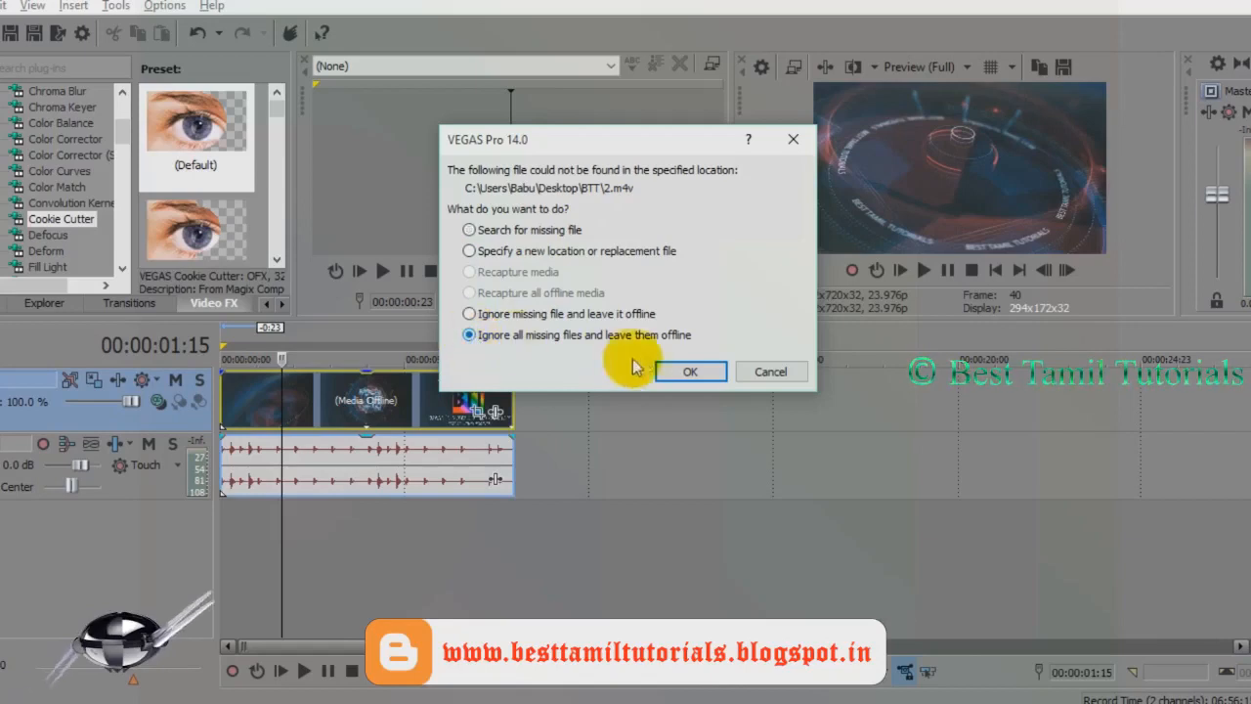
left_click(690, 372)
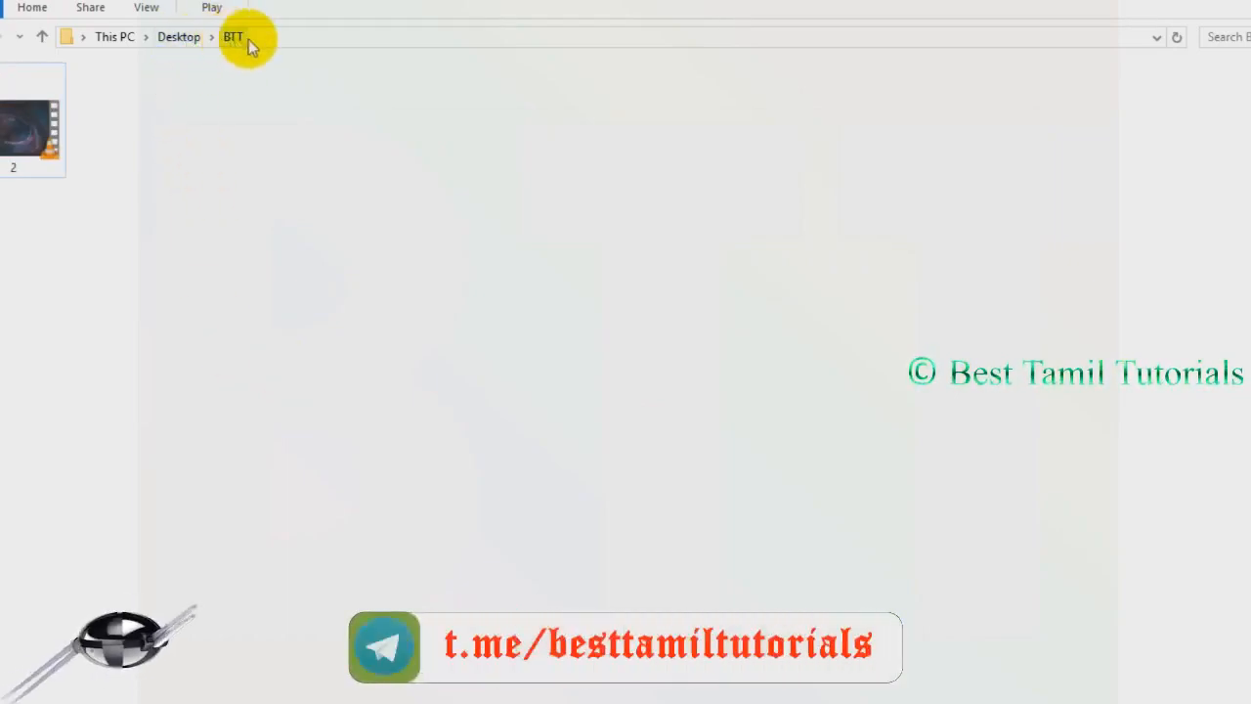
Show the Desktop's BTT folder containing the video file 2 in File Explorer.
left_click(32, 117)
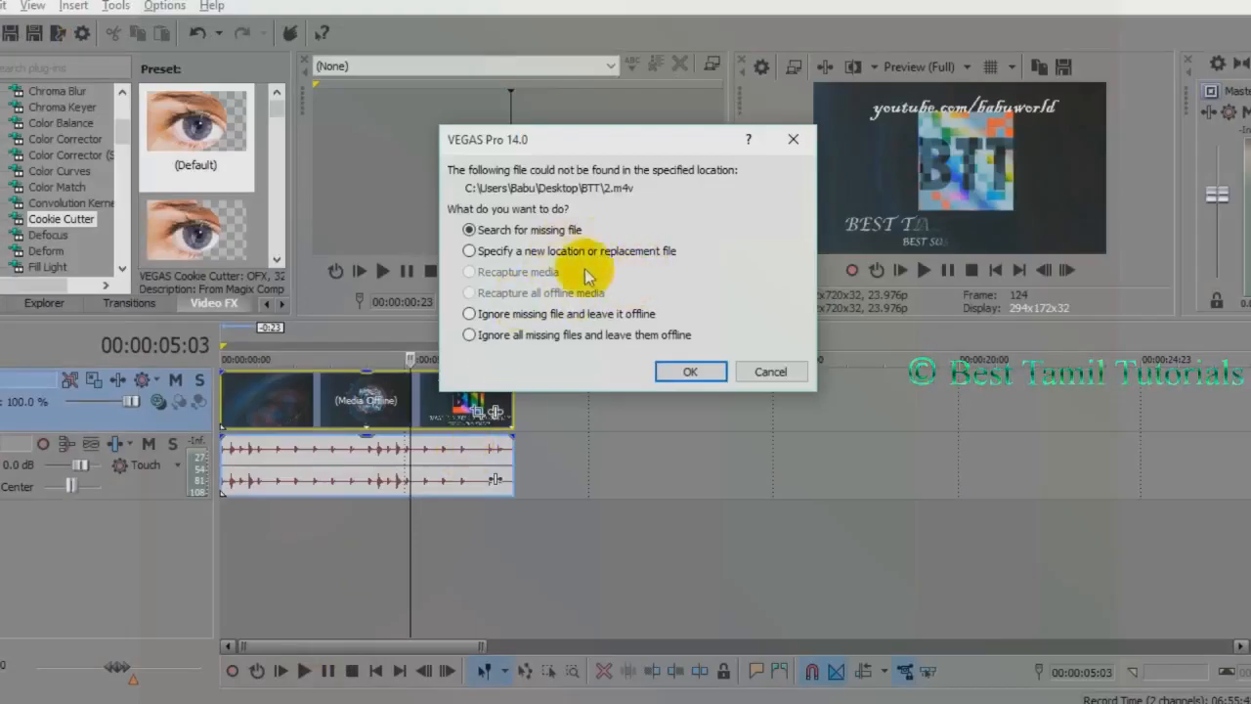
Confirm the reopened project's missing-file prompt so the clip shows as media offline.
left_click(691, 371)
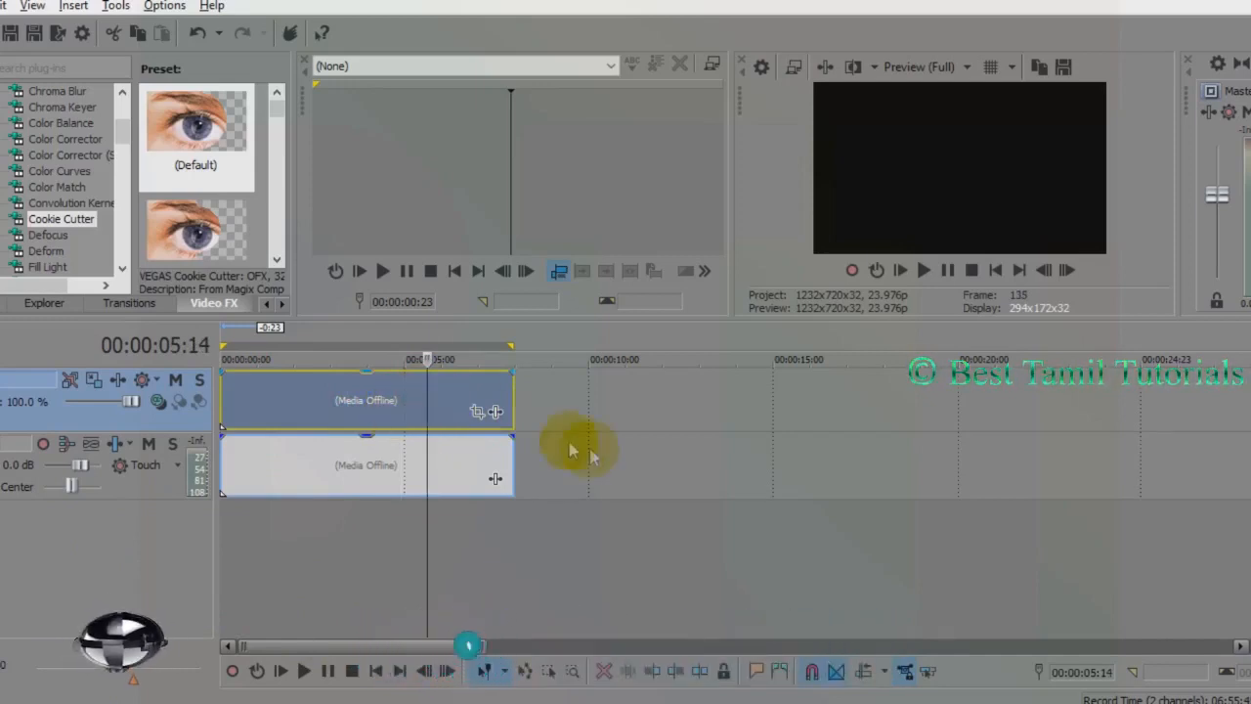
mouse_move(586, 430)
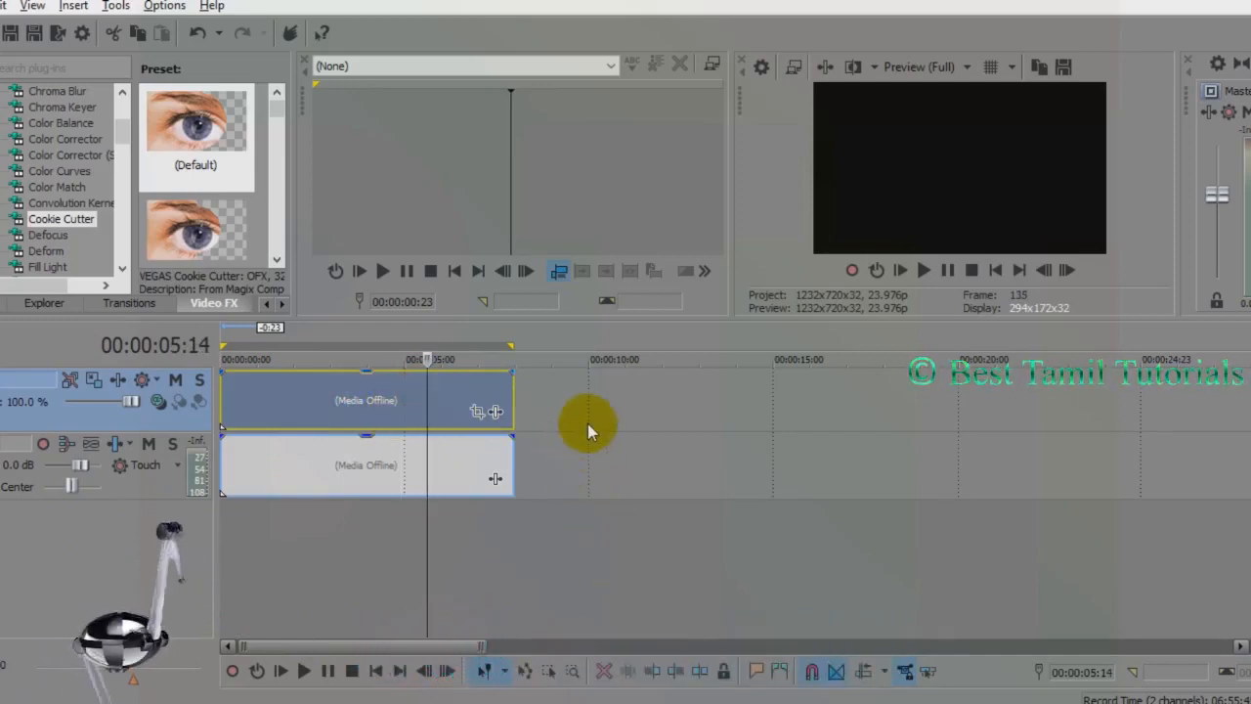